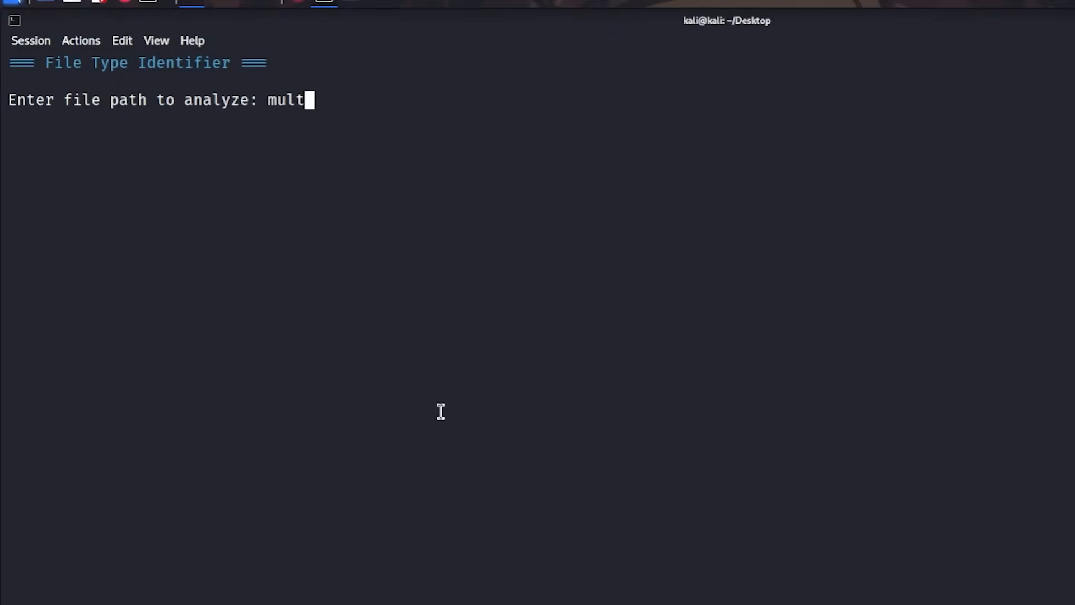
Have the File Type Identifier analyse multitool.sh as a Bourne-Again shell script, then pick the phishing simulator
type("itool.sh")
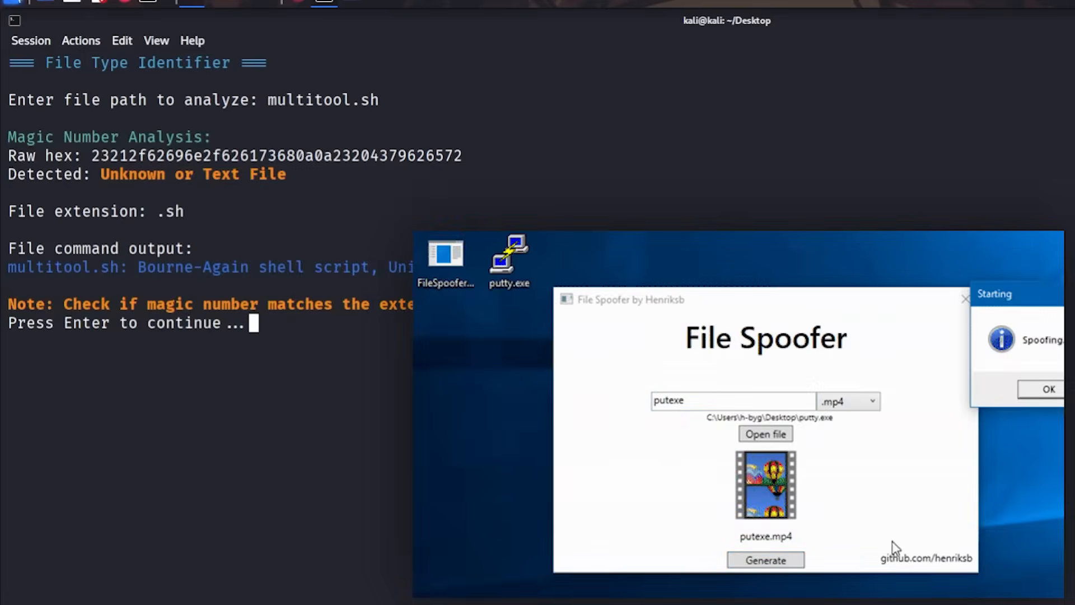
left_click(1049, 389)
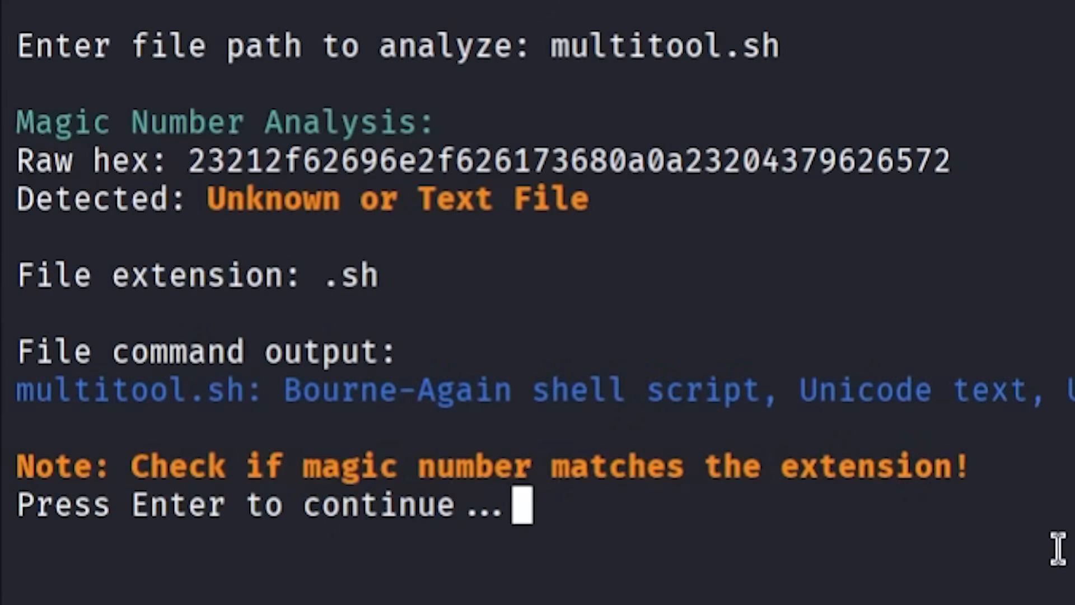
mouse_move(209, 171)
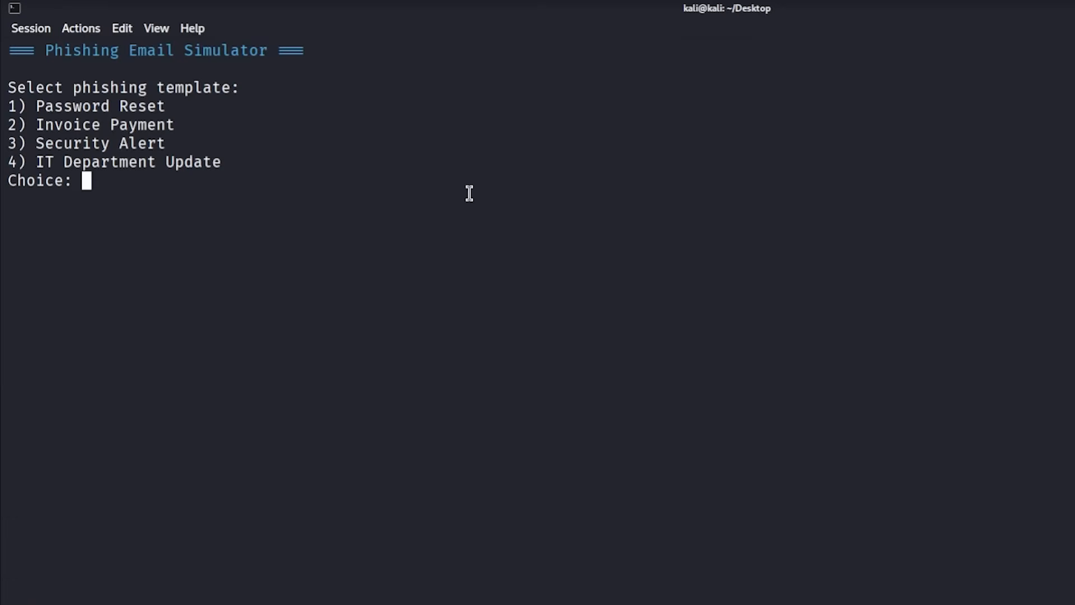
type("1")
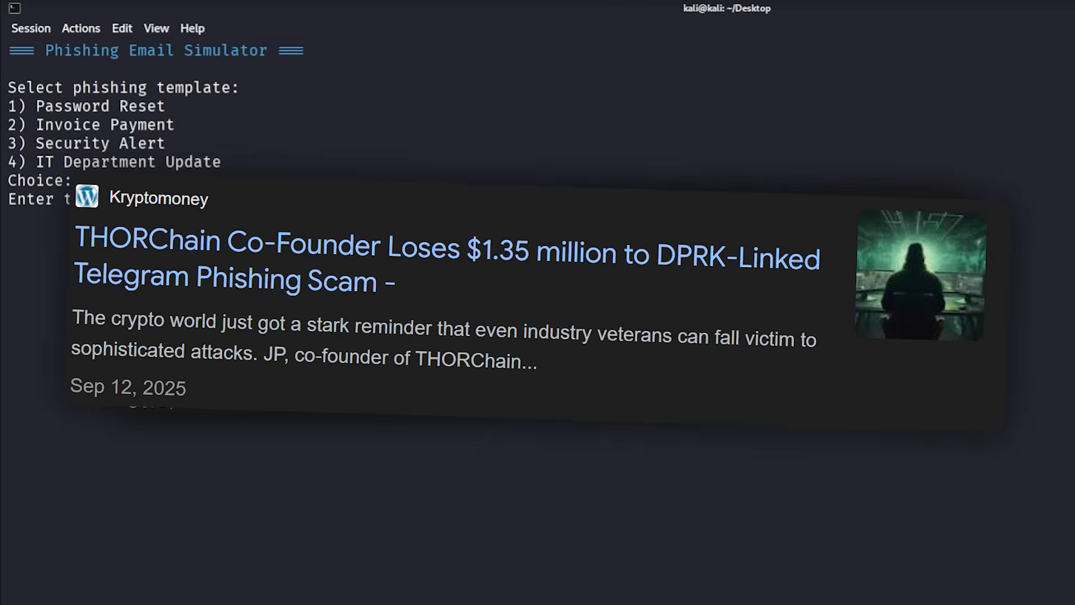
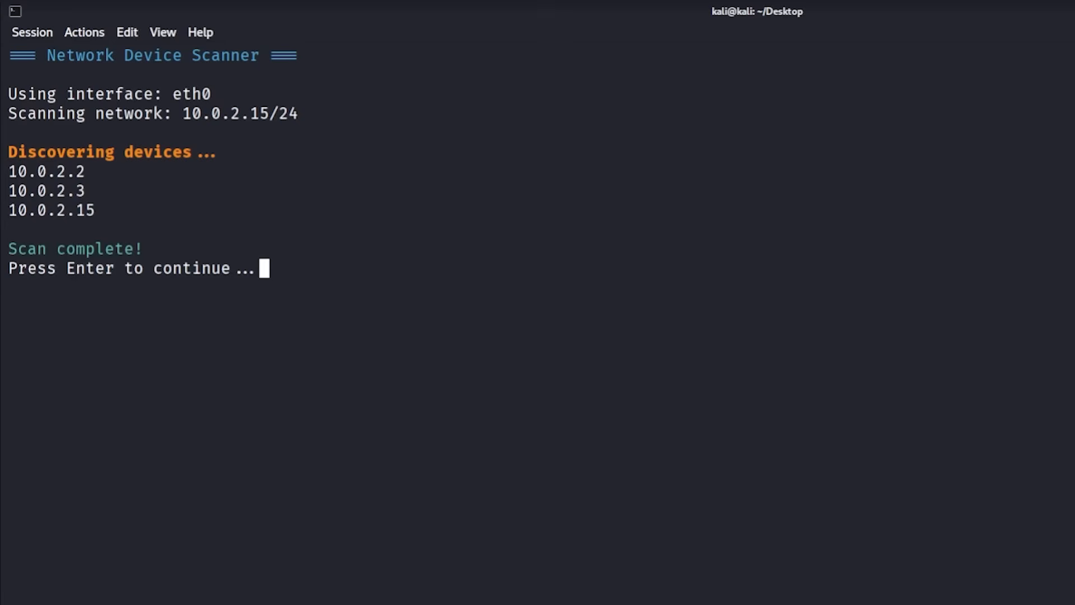
mouse_move(567, 568)
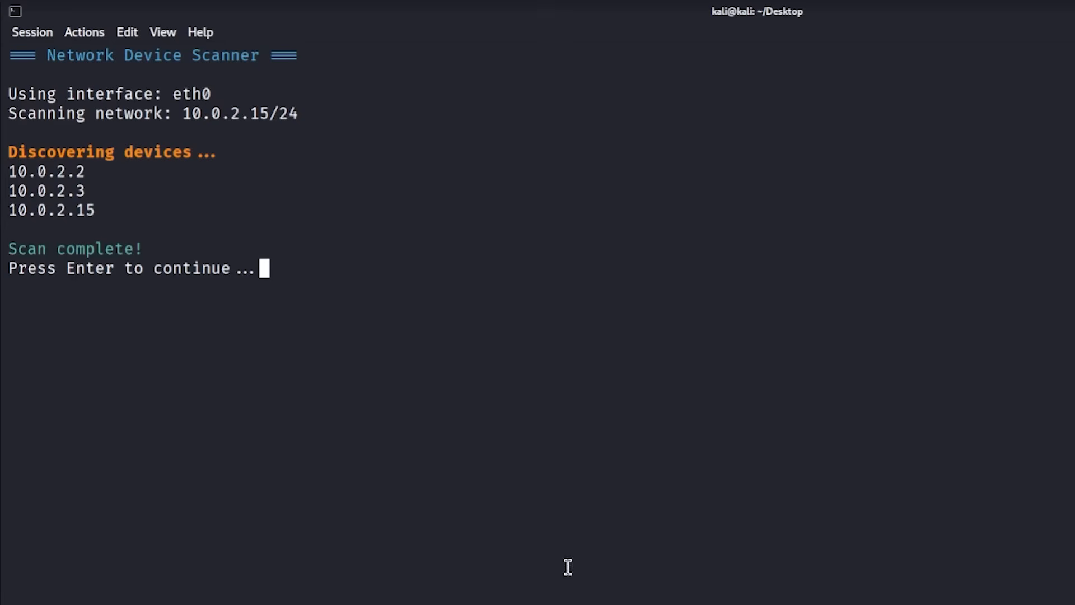
Leave the finished scan and choose multitool option 4, the Live Threat Intelligence Dashboard
left_click_drag(10, 172, 127, 213)
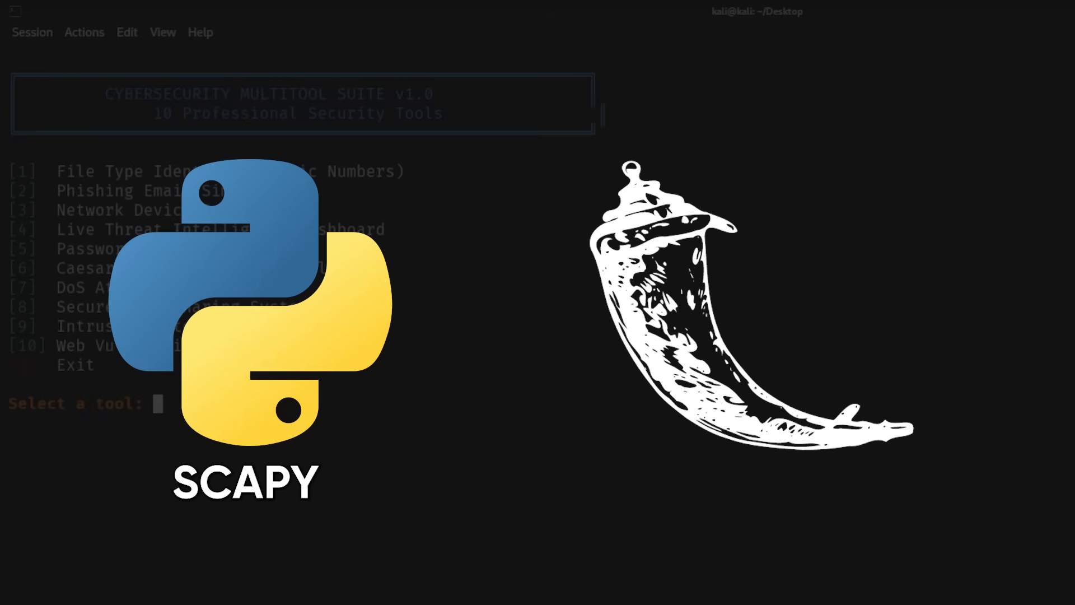
type("4")
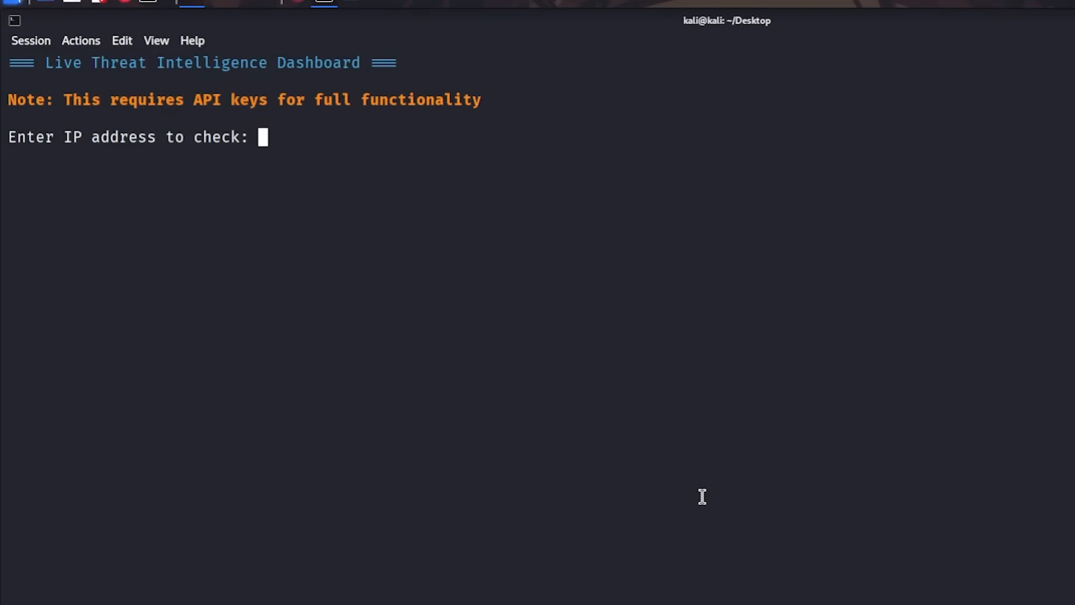
Check an IP starting 8. in the dashboard, then return and choose the Password Policy Analyzer
type("8.")
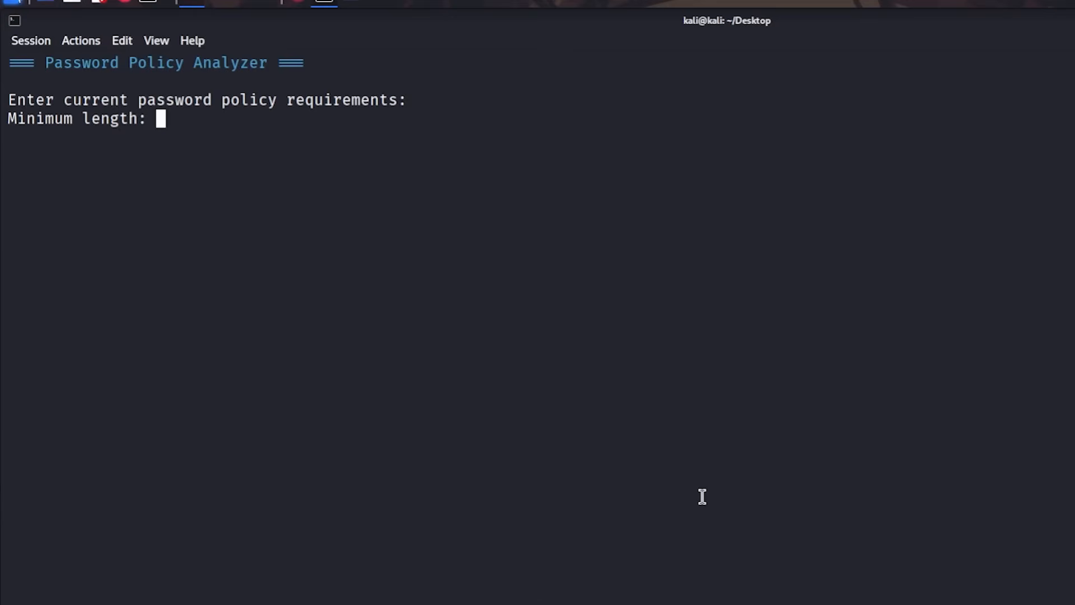
Answer the policy prompts: minimum length 5, three yes options, and 14-day expiration
type("5")
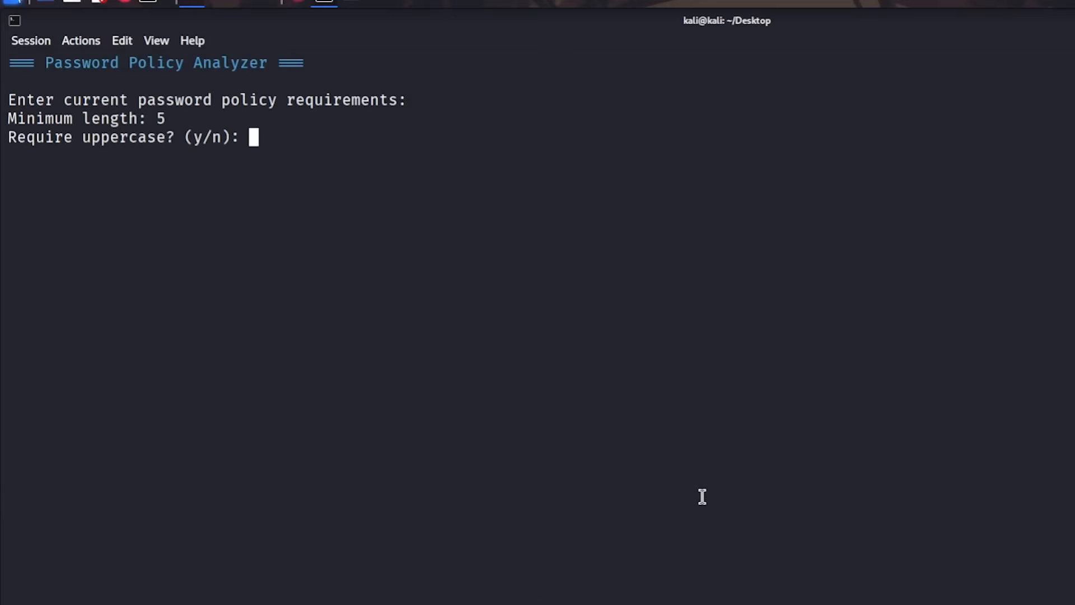
type("y")
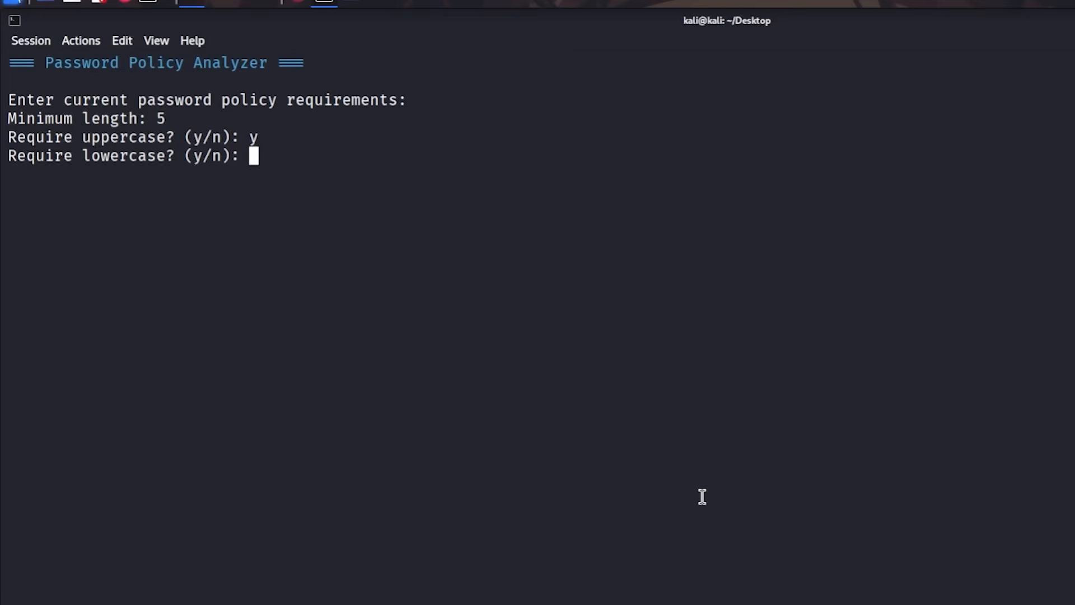
type("y")
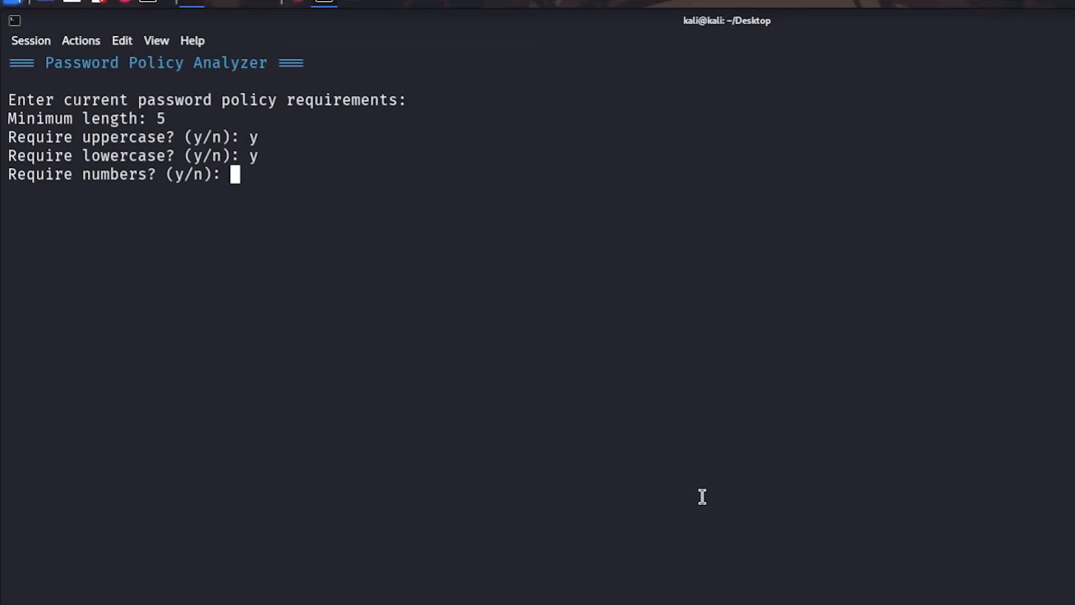
type("y")
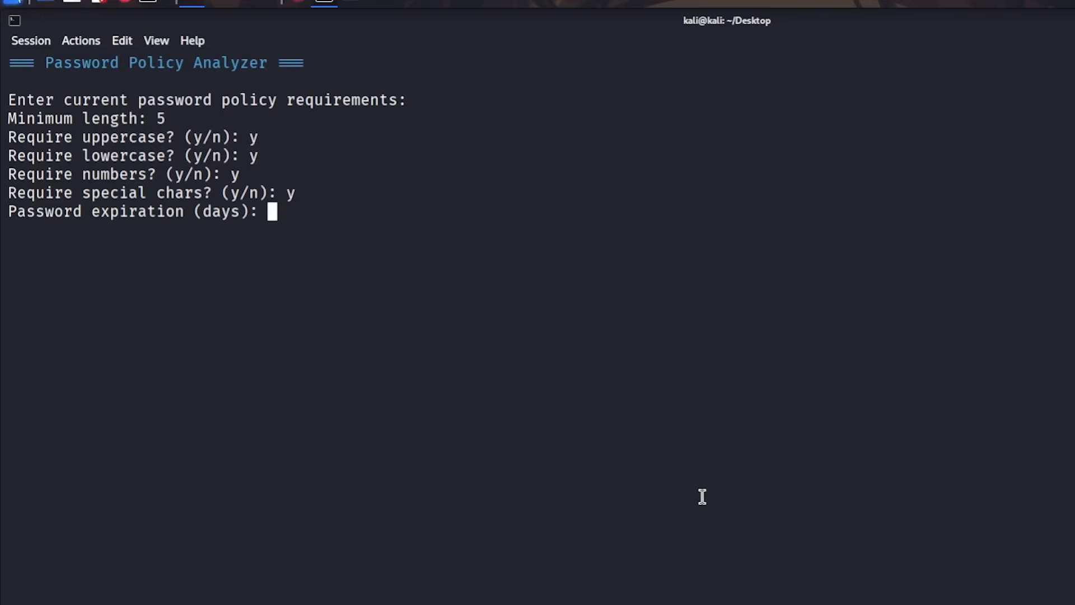
type("14")
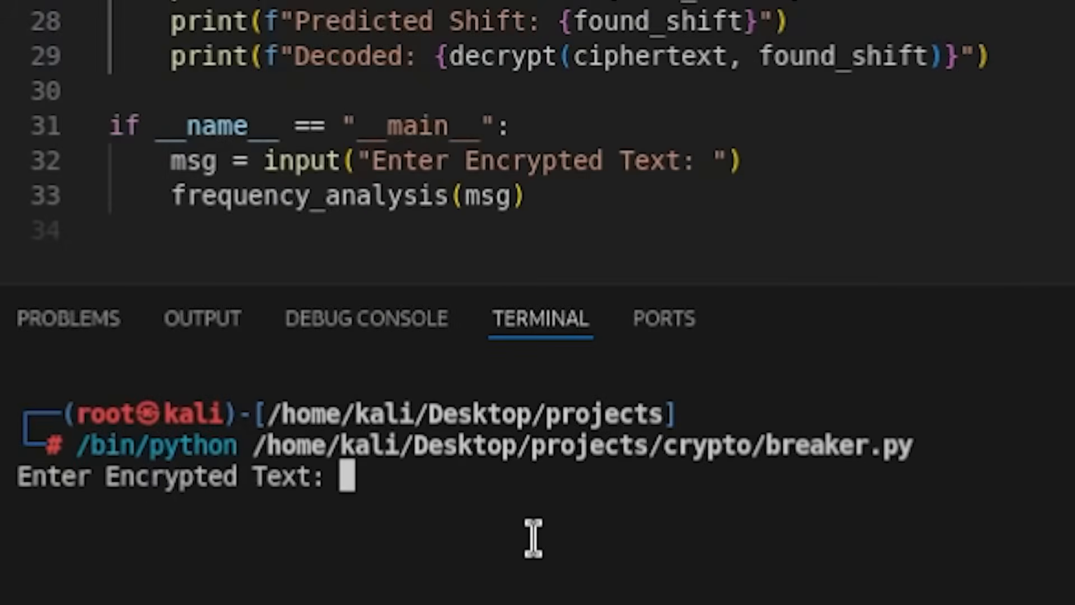
Feed the Caesar breaker in VS Code the ciphertext 'Kpkkf pz OLYL!'
type("Kpkkf pz OLYL!")
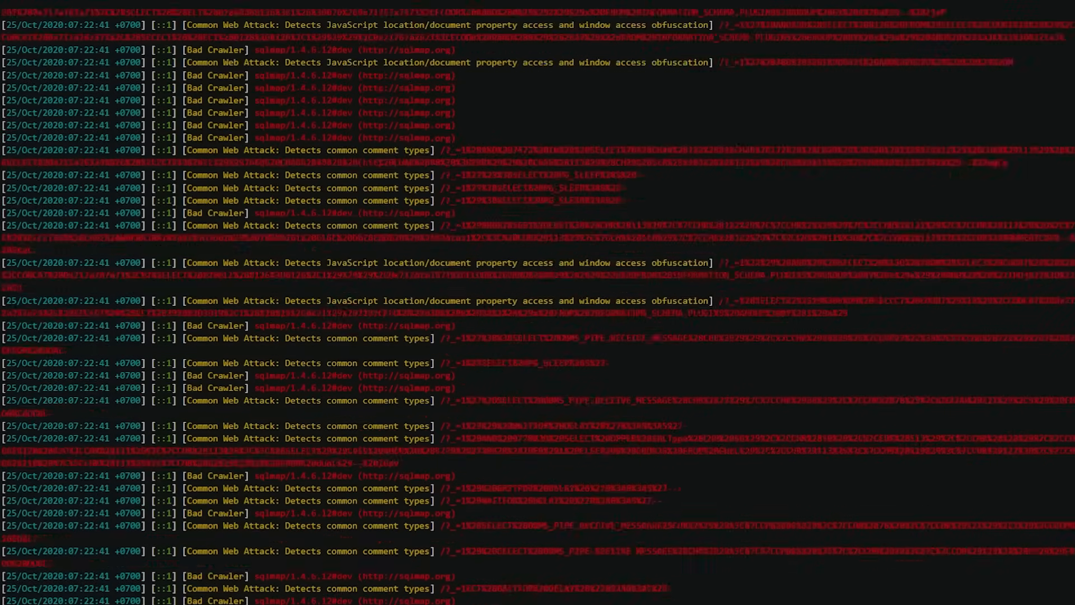
Leave the IDS alert log for the terminal where RapidScan starts its 80 checks
scroll("down", 3)
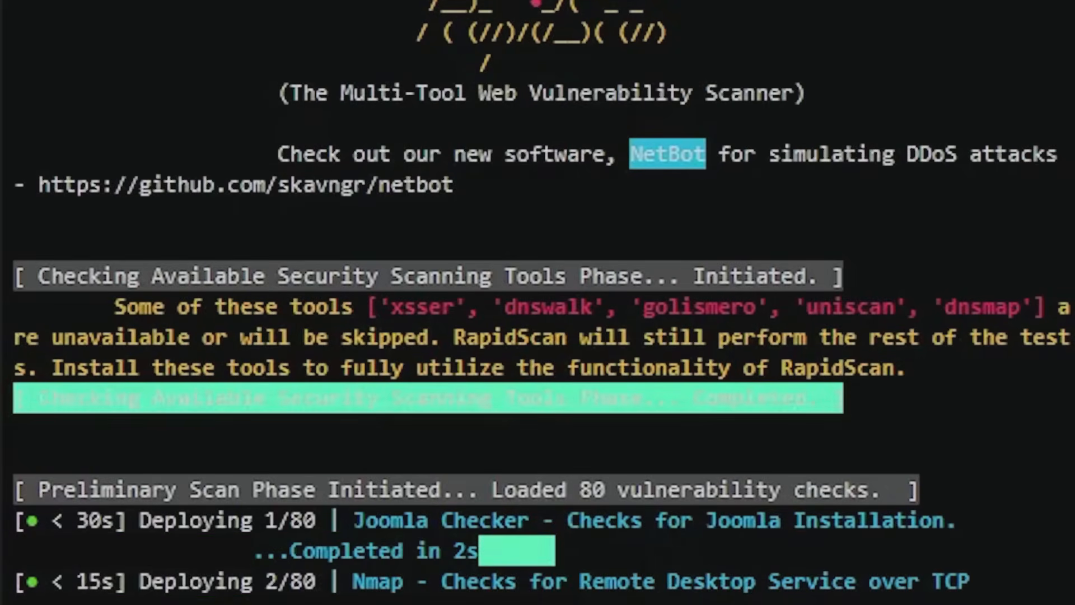
Follow RapidScan to its fourth check, then view the Malware-Detection-using-Machine-learning GitHub repository
scroll("down", 3)
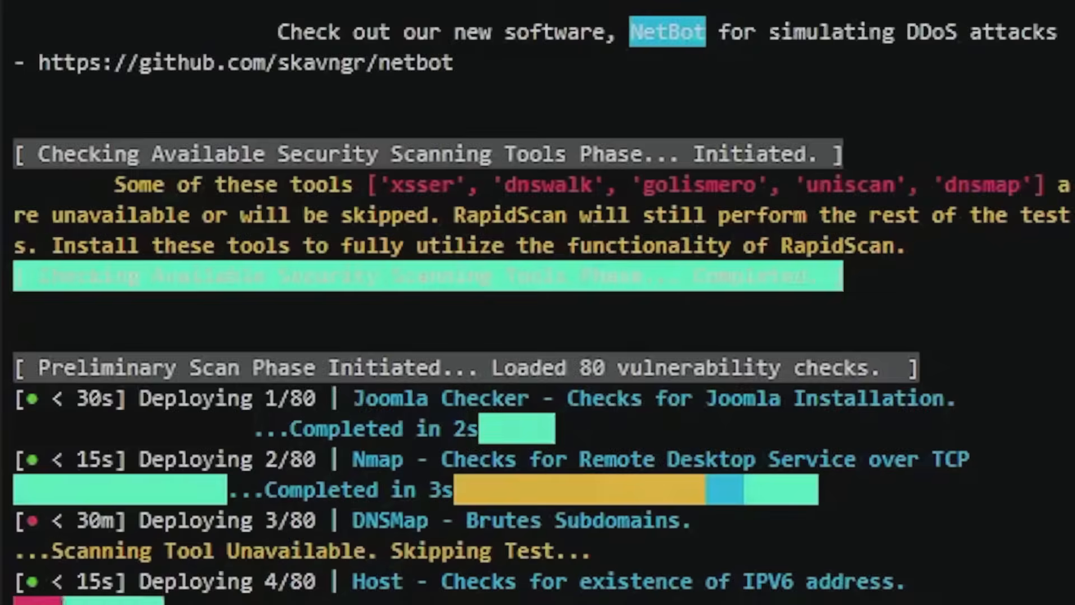
scroll("down", 3)
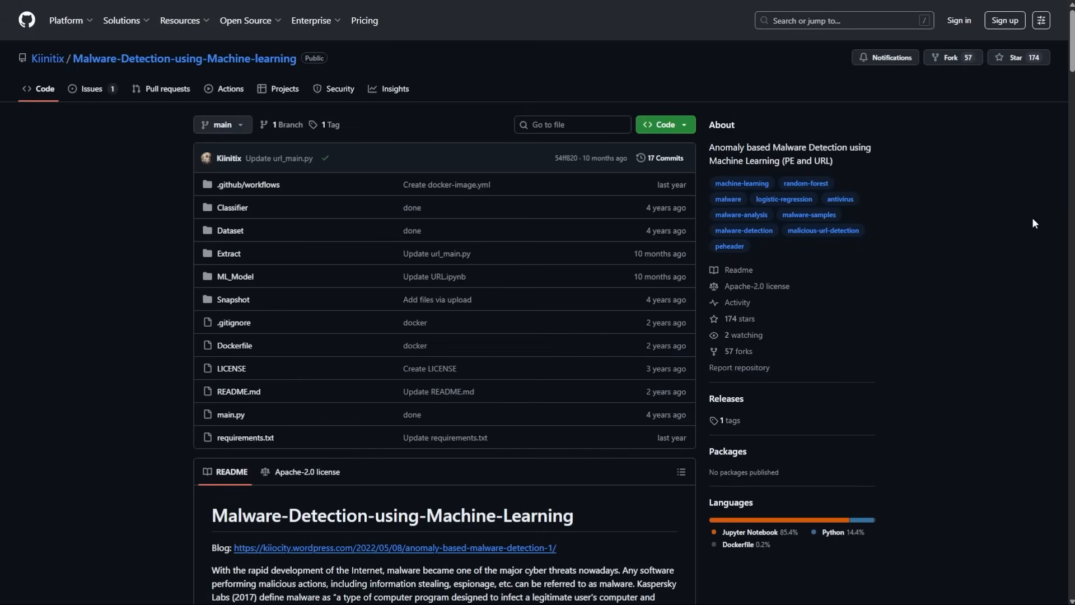
Scroll through the repository README and its Actions workflow runs before switching to Discord #successes
scroll("down", 3)
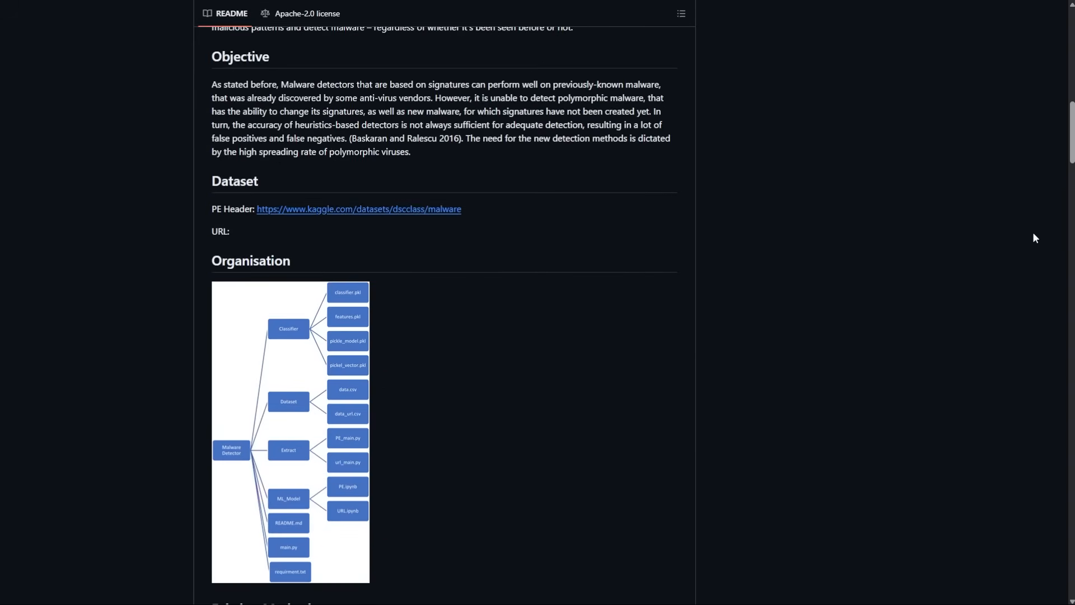
scroll("down", 3)
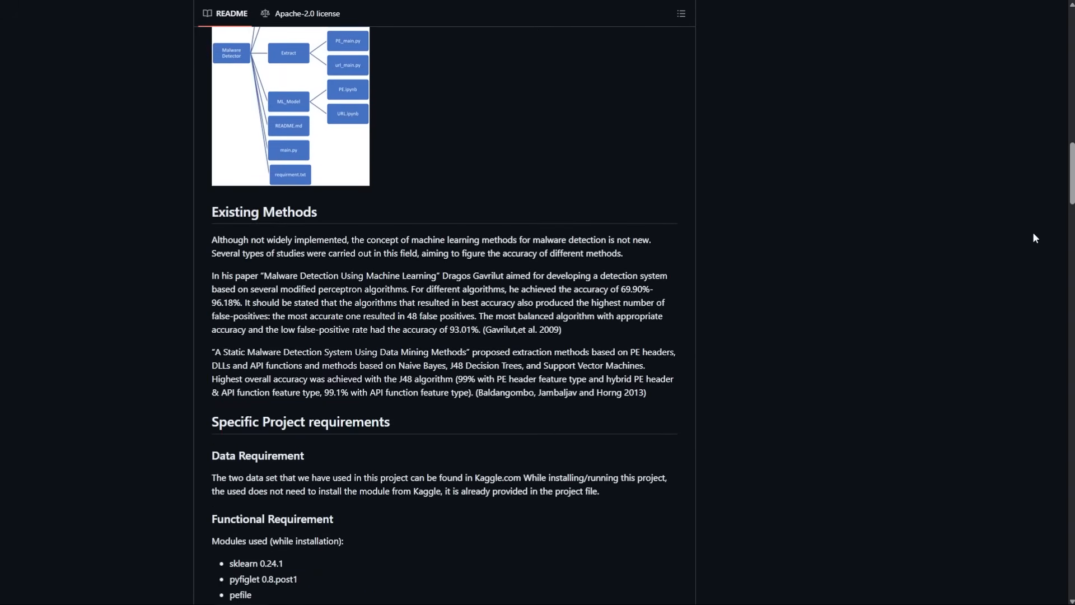
scroll("down", 3)
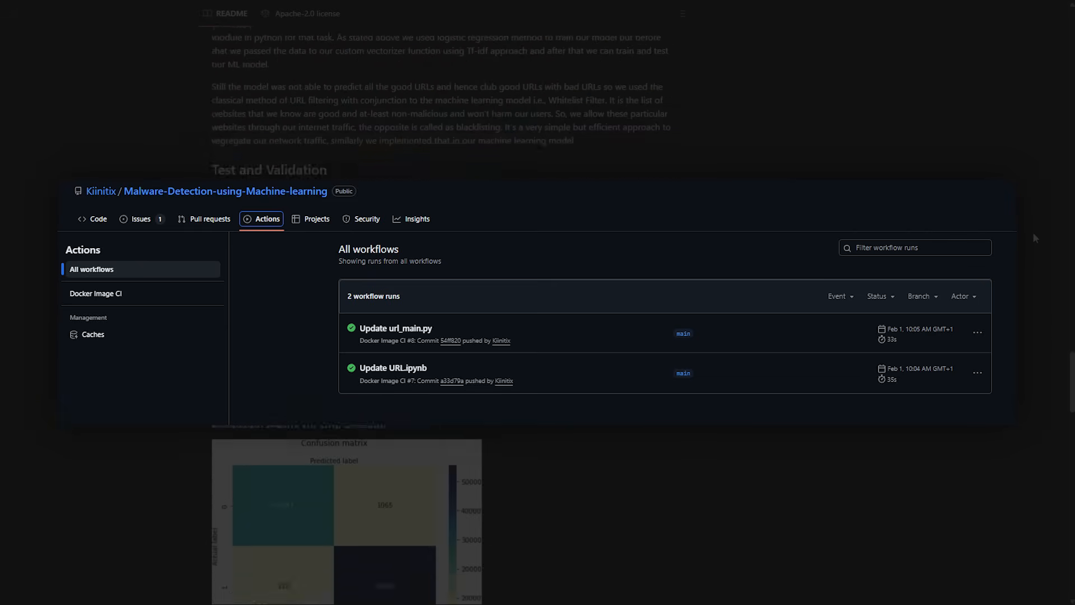
scroll("down", 3)
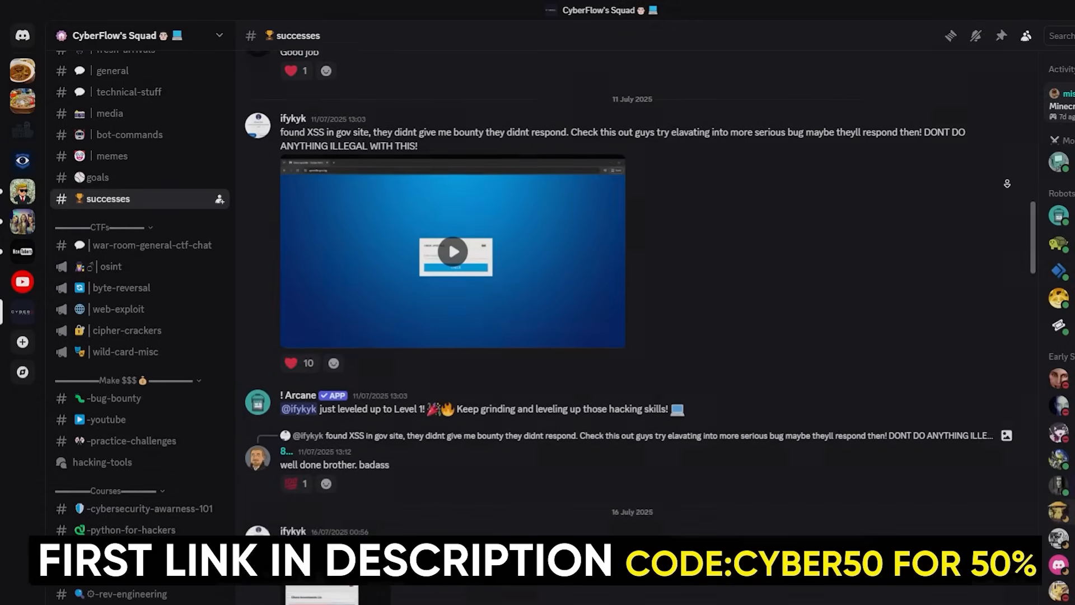
Browse Discord testimonials, page through the CyberDocs penetration-testing PDF, then reach the Linux Error Reference Guide
scroll("down", 3)
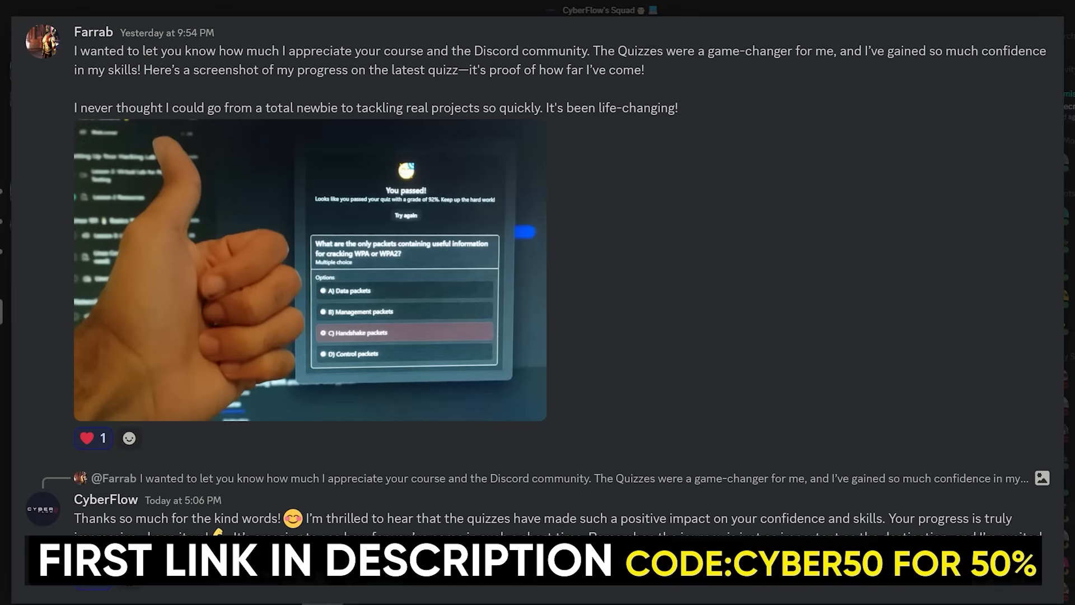
left_click(128, 366)
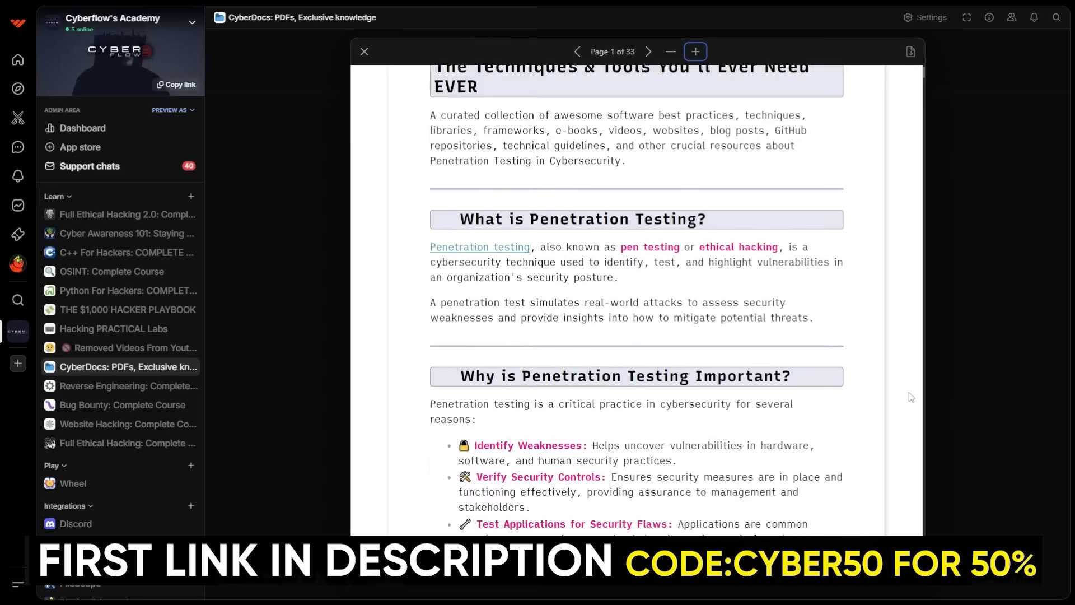
scroll("down", 3)
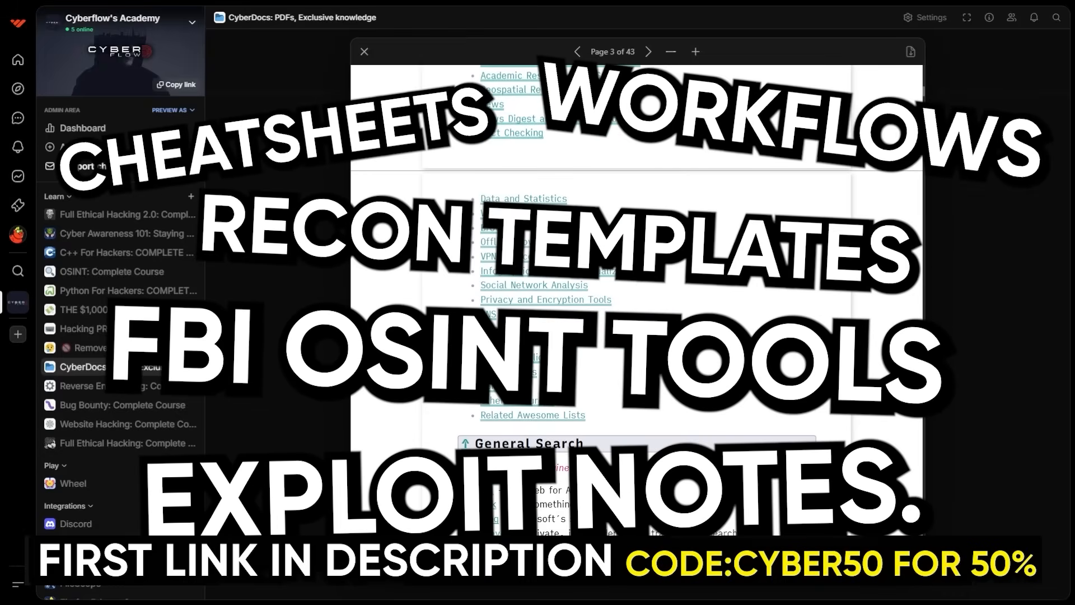
left_click(114, 328)
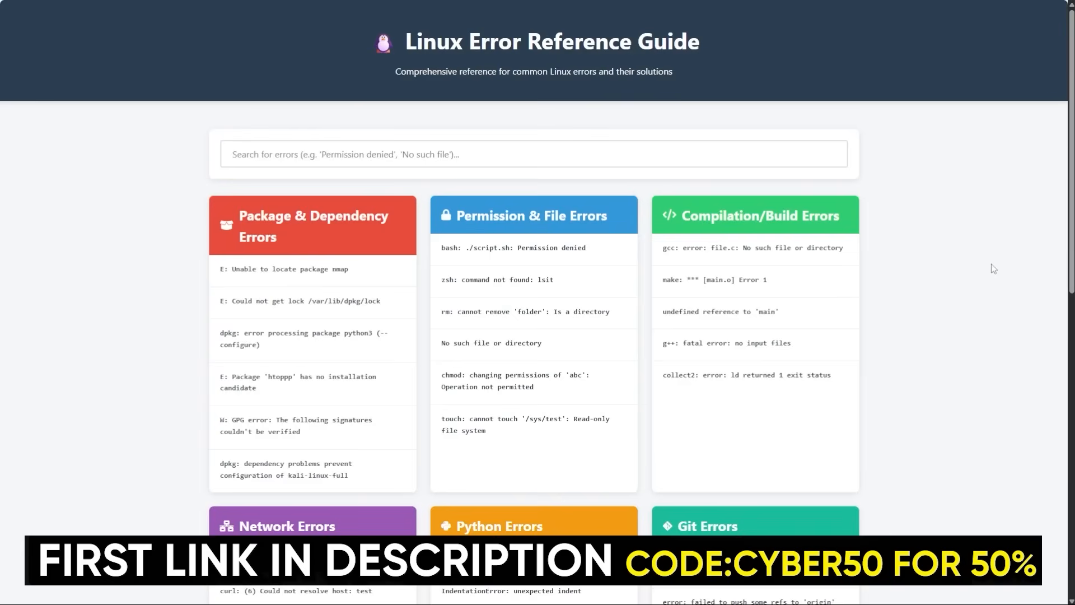
scroll("down", 3)
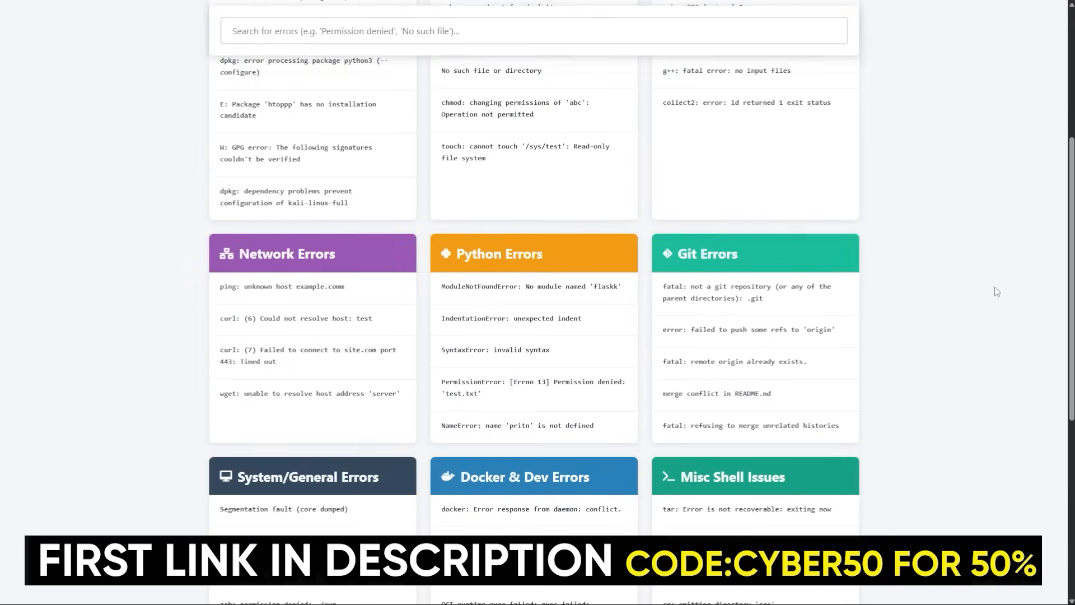